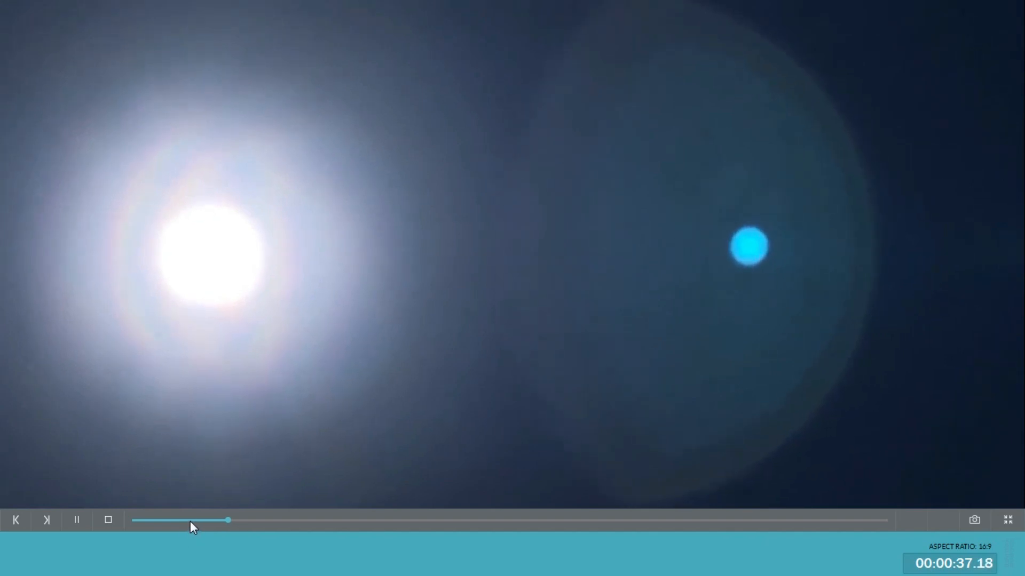
Drag the seek bar back from 00:00:37 to about 00:00:23 of the sun footage
left_click_drag(228, 520, 191, 520)
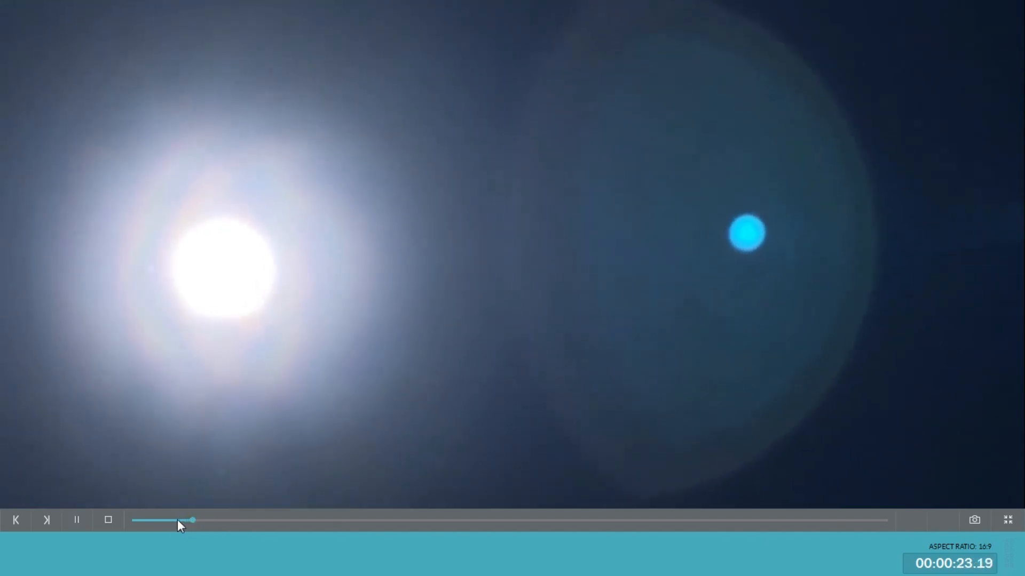
left_click_drag(193, 521, 176, 521)
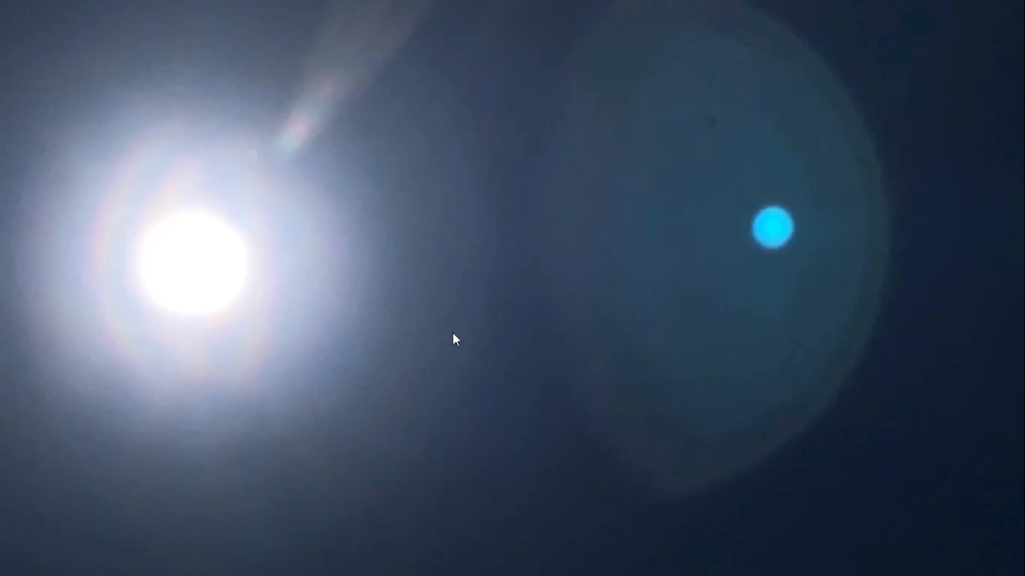
mouse_move(80, 233)
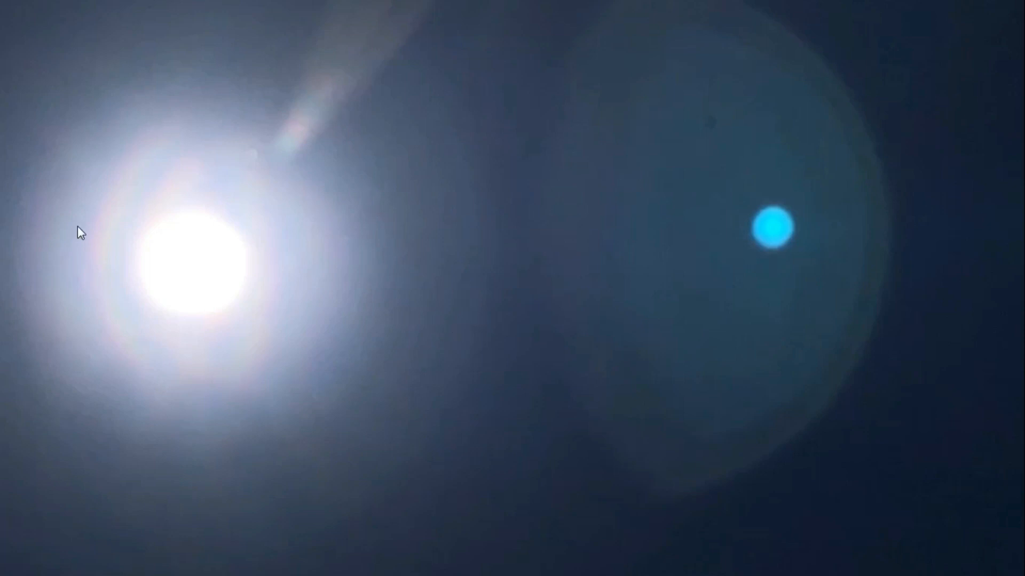
mouse_move(256, 421)
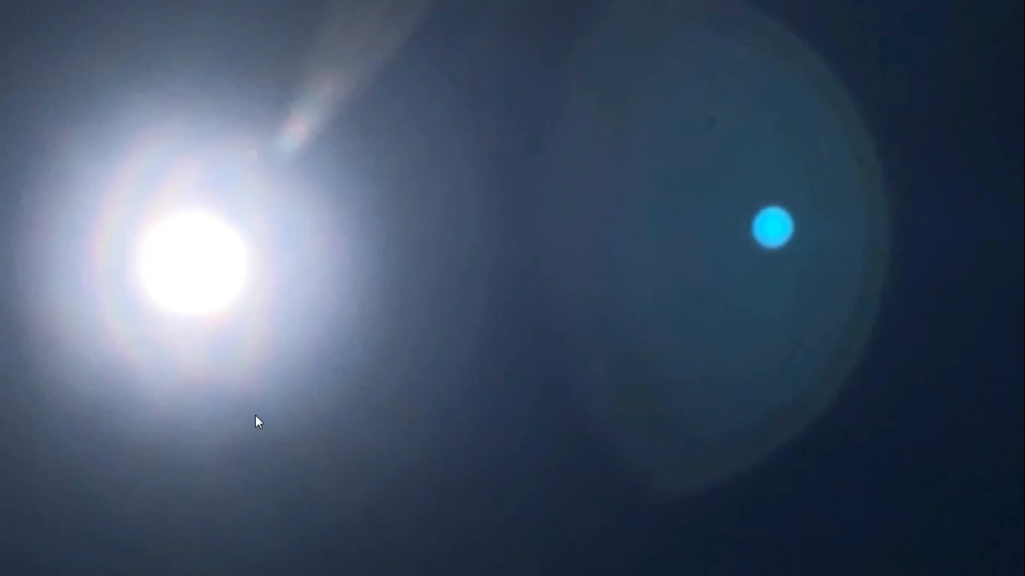
mouse_move(253, 162)
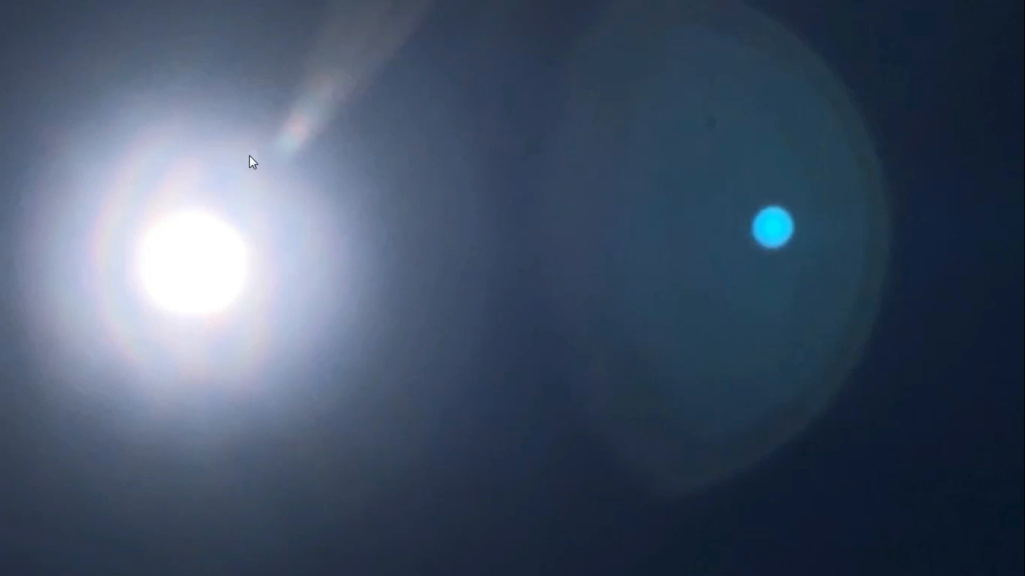
mouse_move(280, 302)
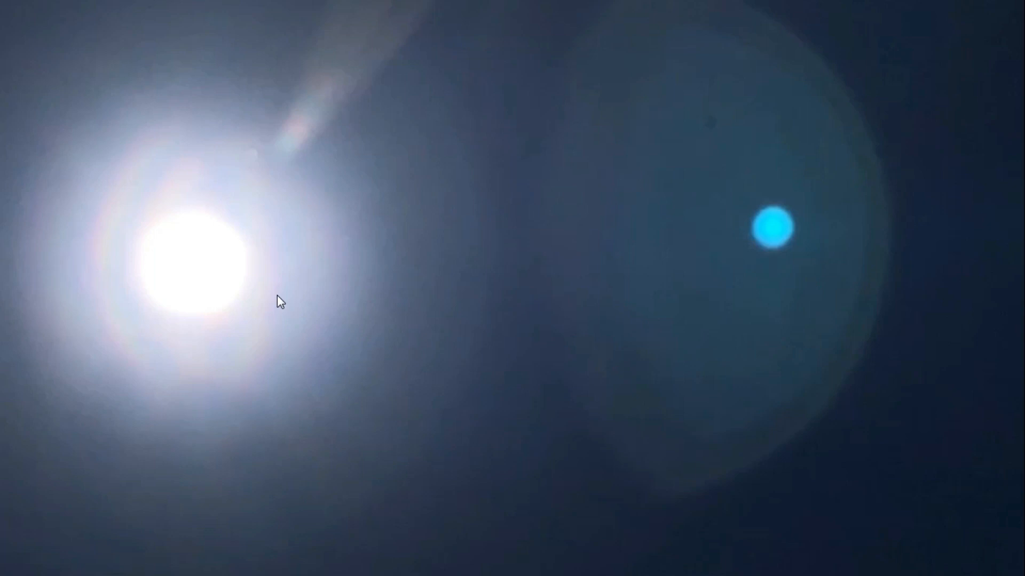
mouse_move(180, 332)
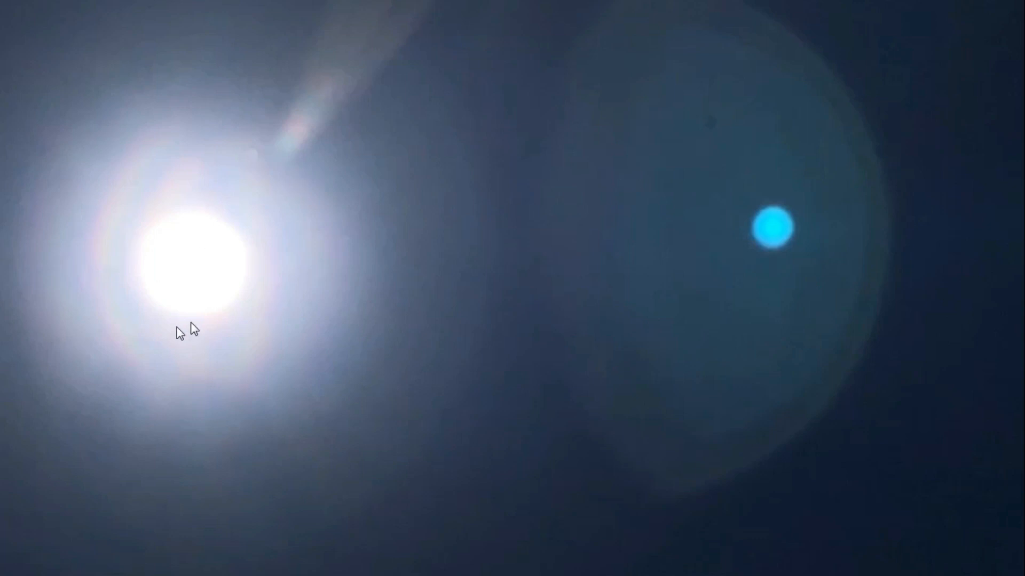
mouse_move(157, 247)
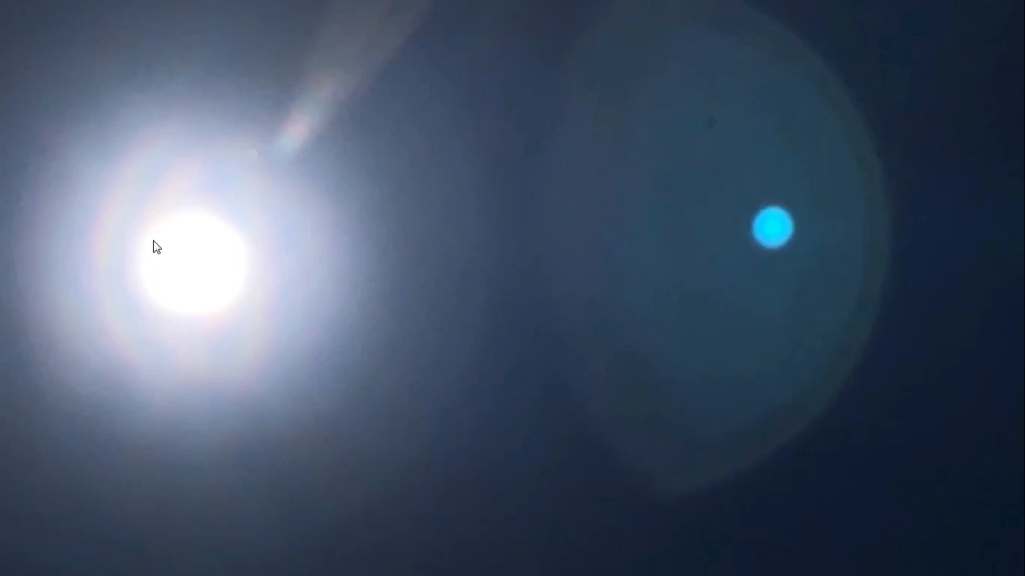
mouse_move(281, 314)
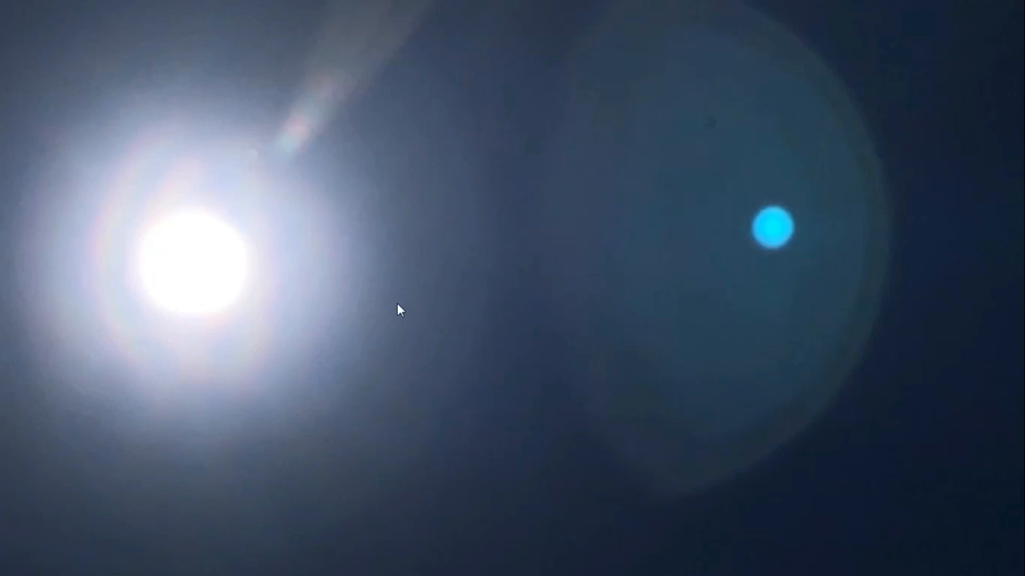
mouse_move(73, 255)
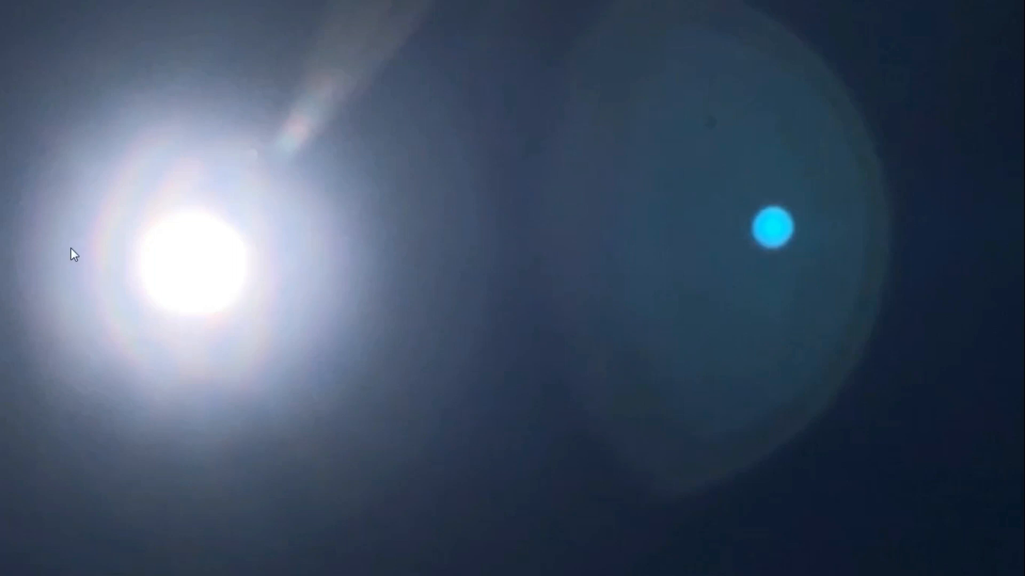
mouse_move(98, 260)
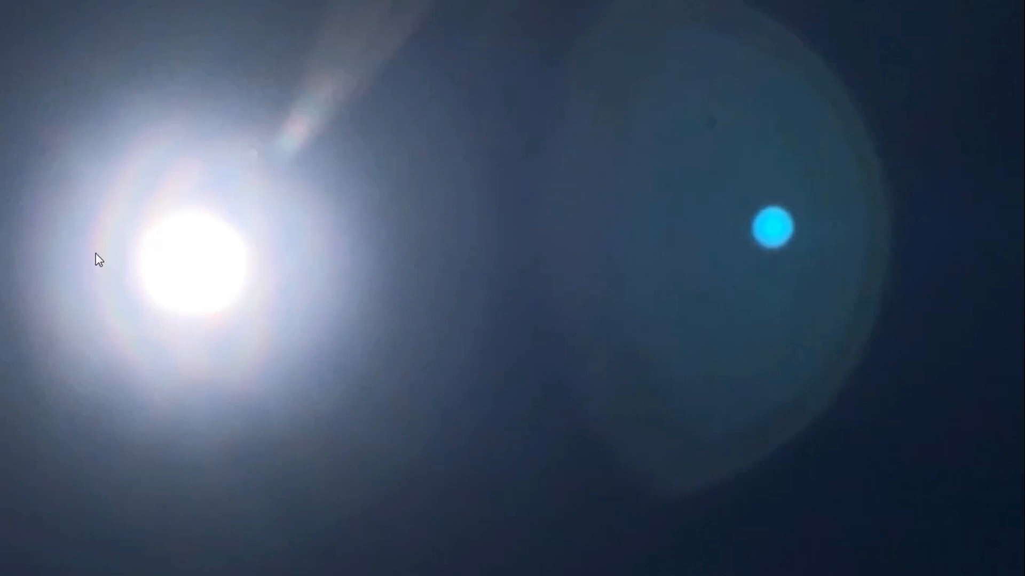
mouse_move(137, 214)
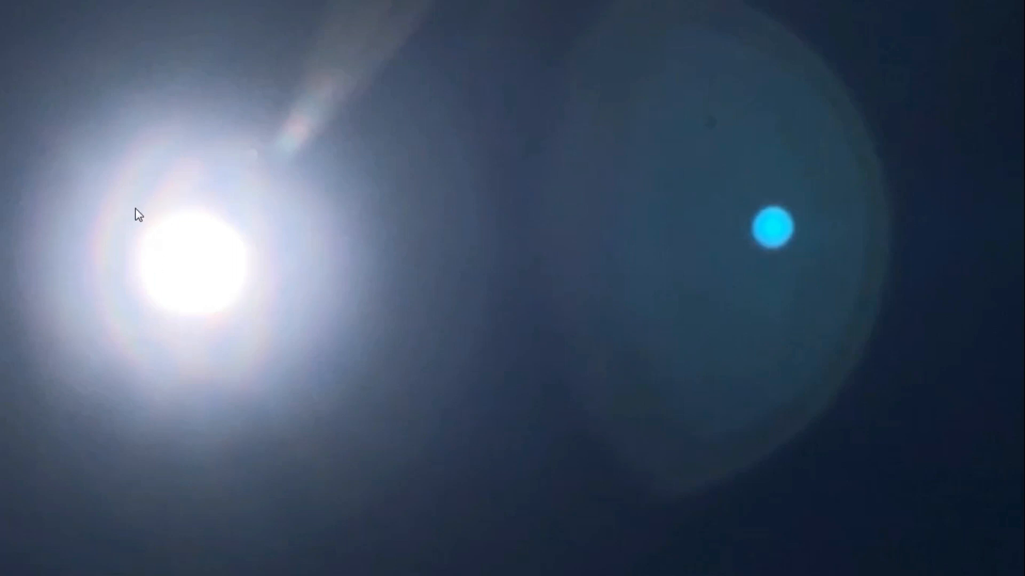
mouse_move(295, 228)
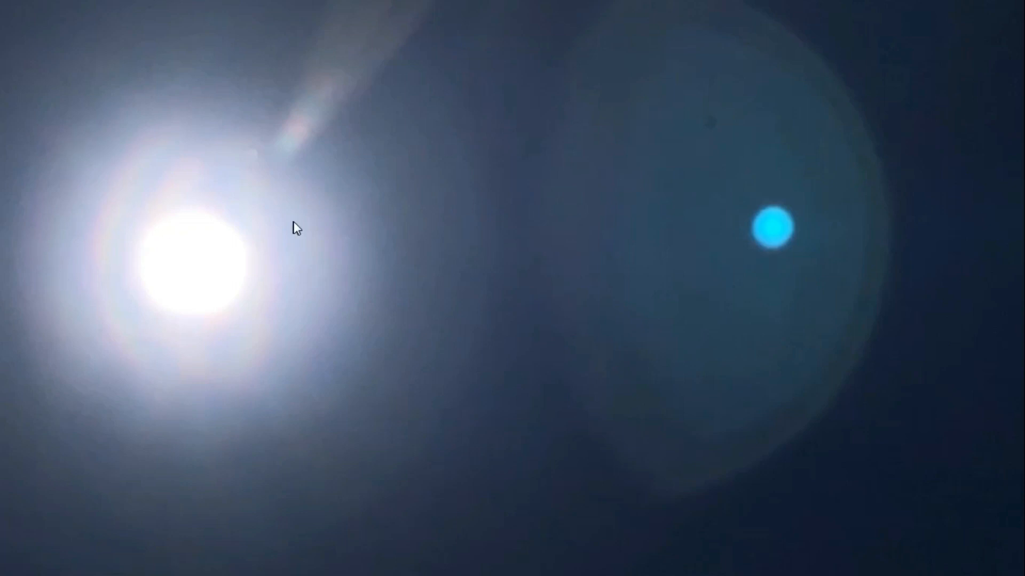
mouse_move(506, 213)
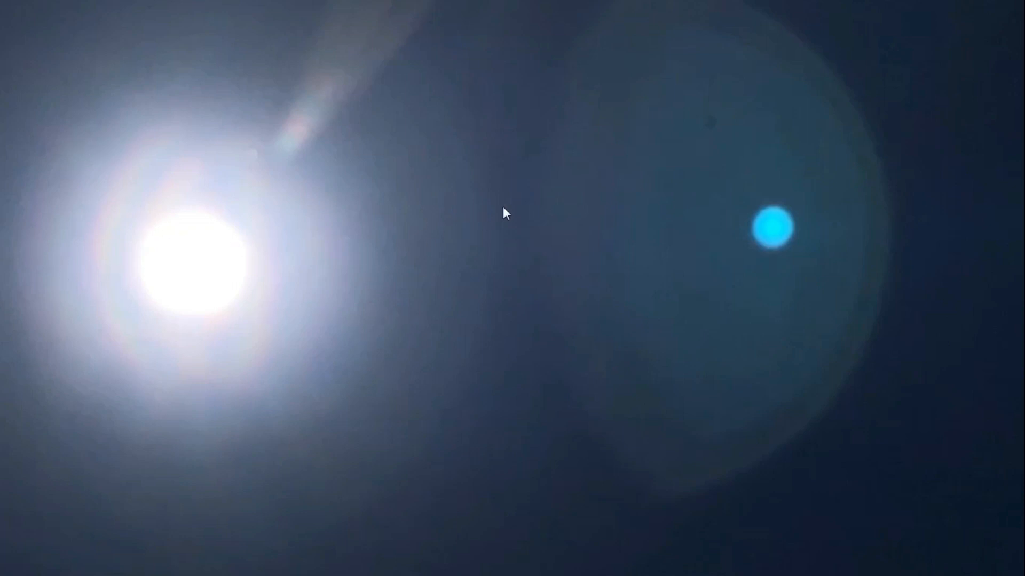
mouse_move(265, 227)
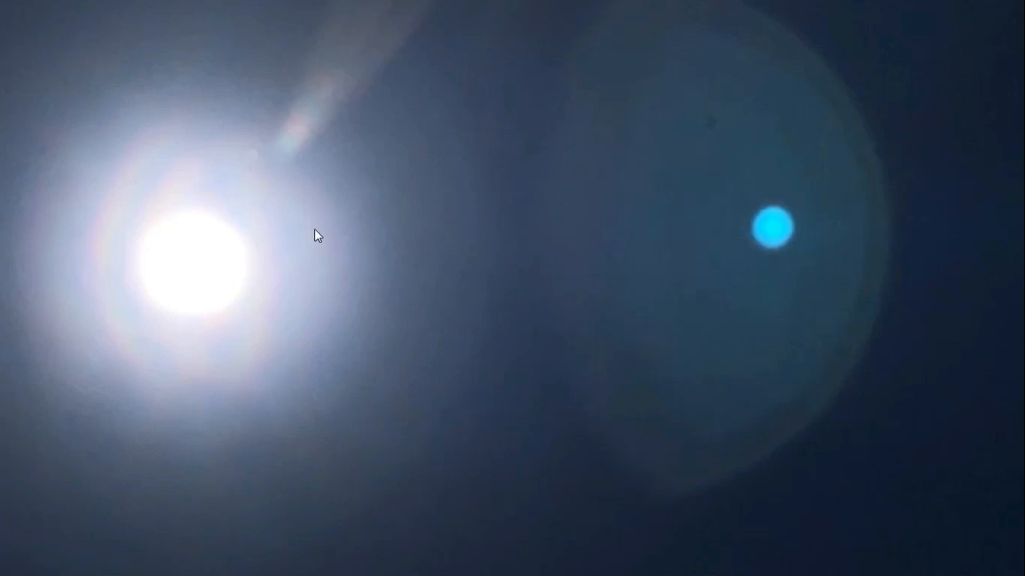
mouse_move(309, 211)
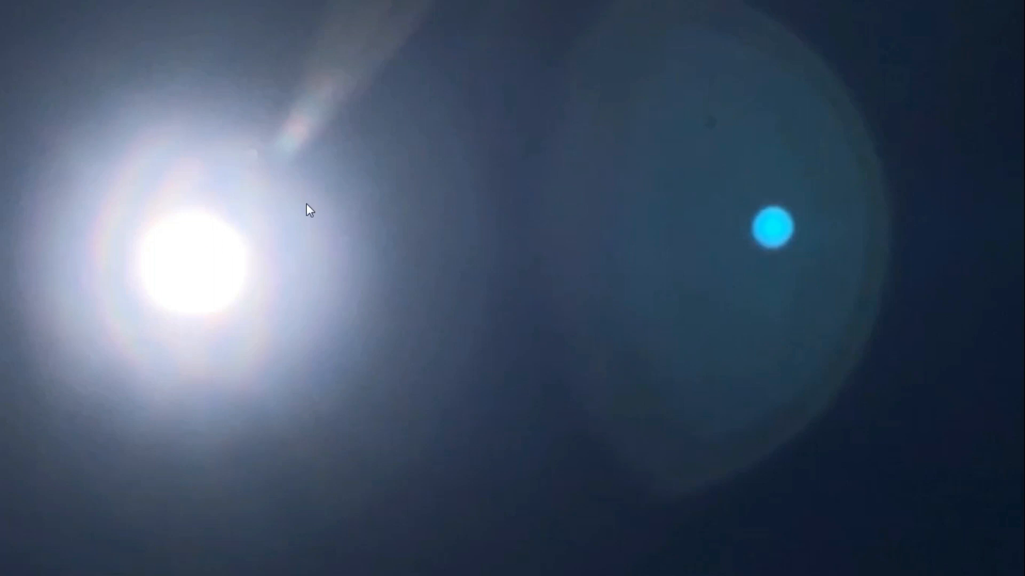
mouse_move(217, 299)
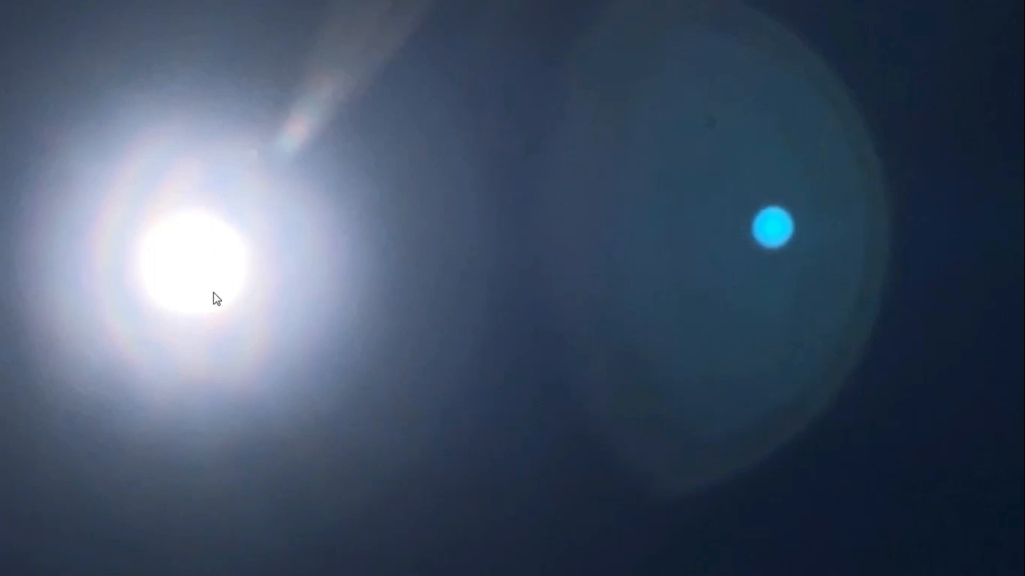
mouse_move(80, 152)
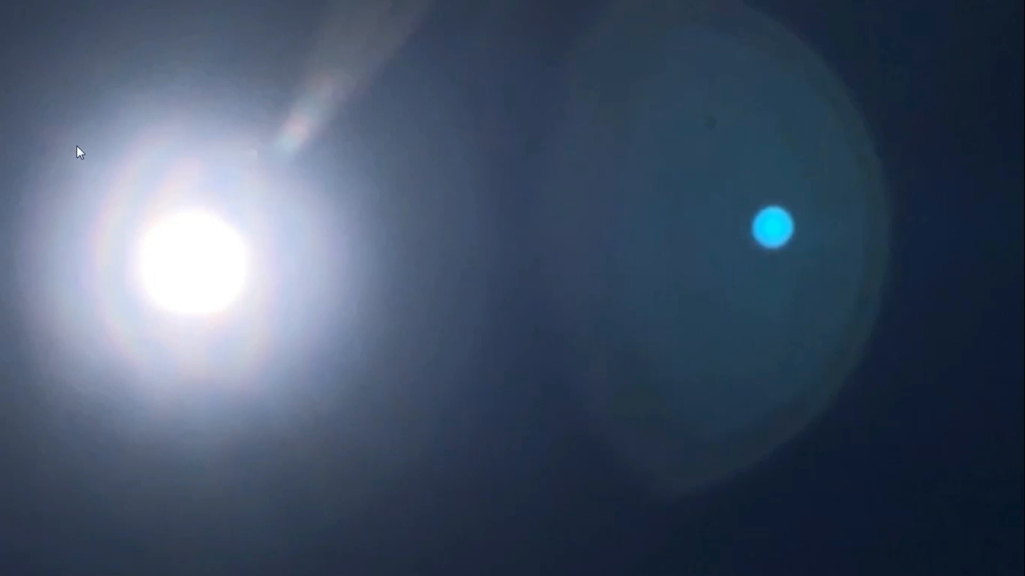
mouse_move(202, 306)
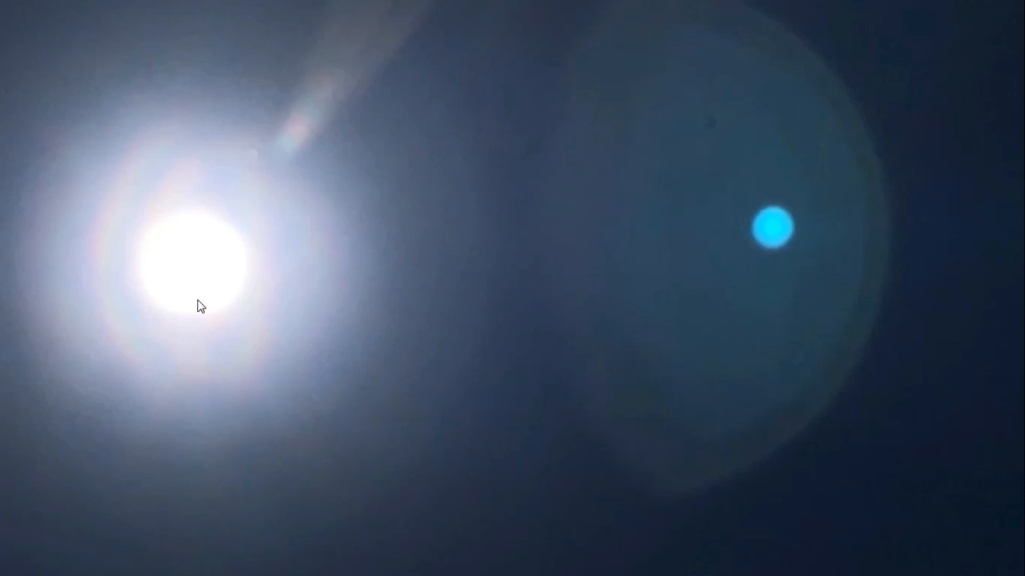
mouse_move(174, 372)
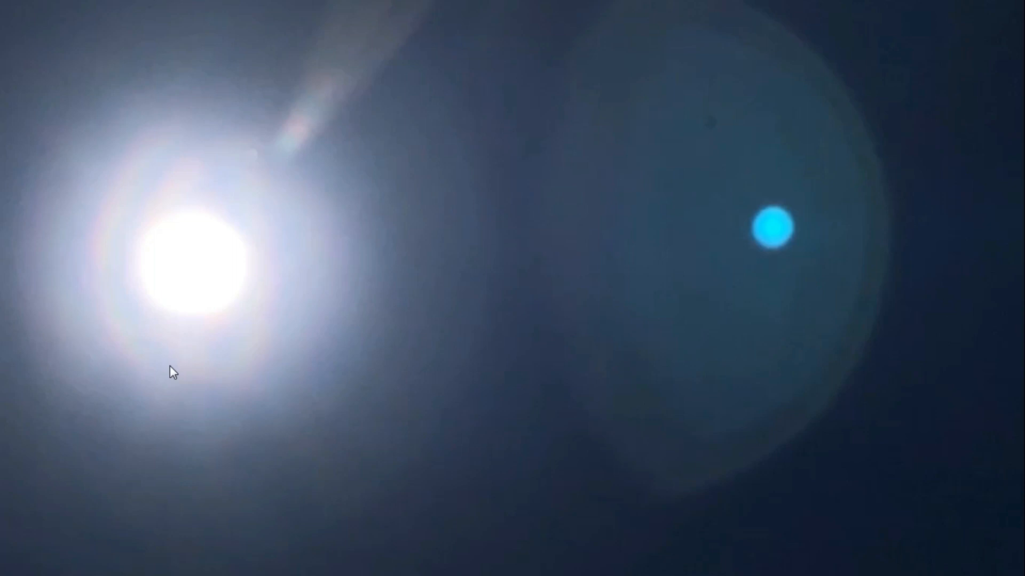
mouse_move(255, 152)
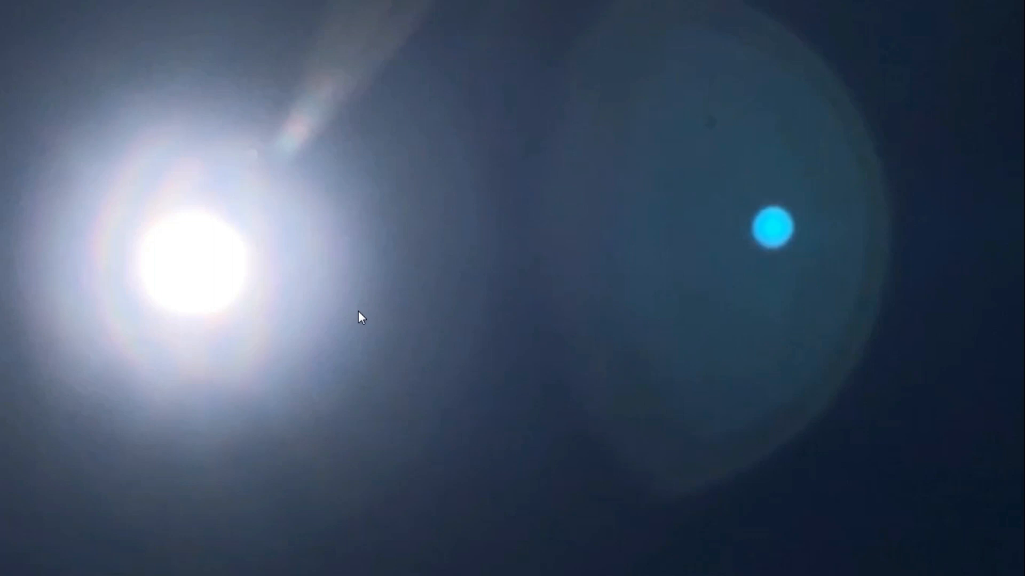
mouse_move(366, 344)
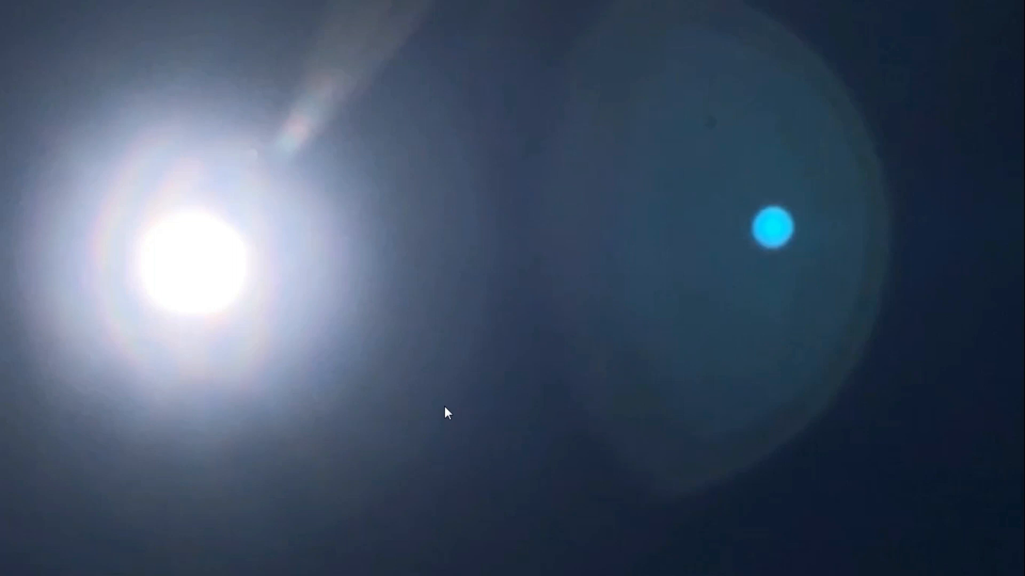
mouse_move(183, 476)
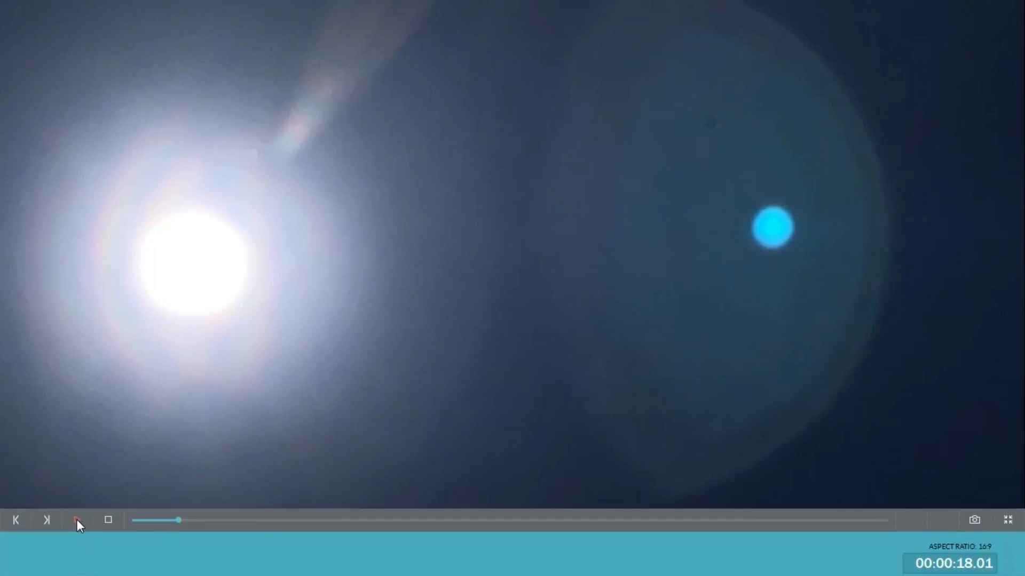
left_click(76, 520)
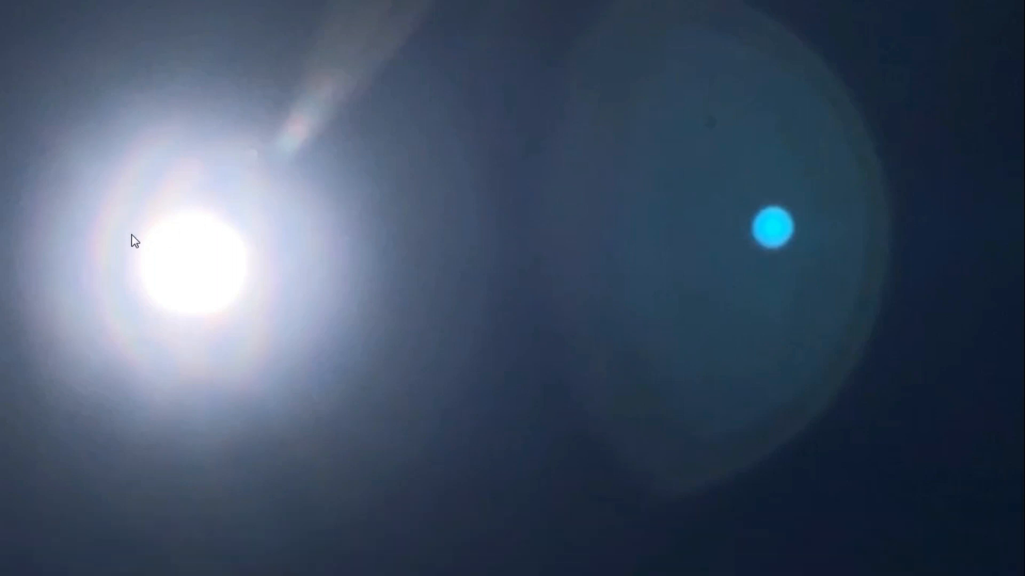
mouse_move(93, 160)
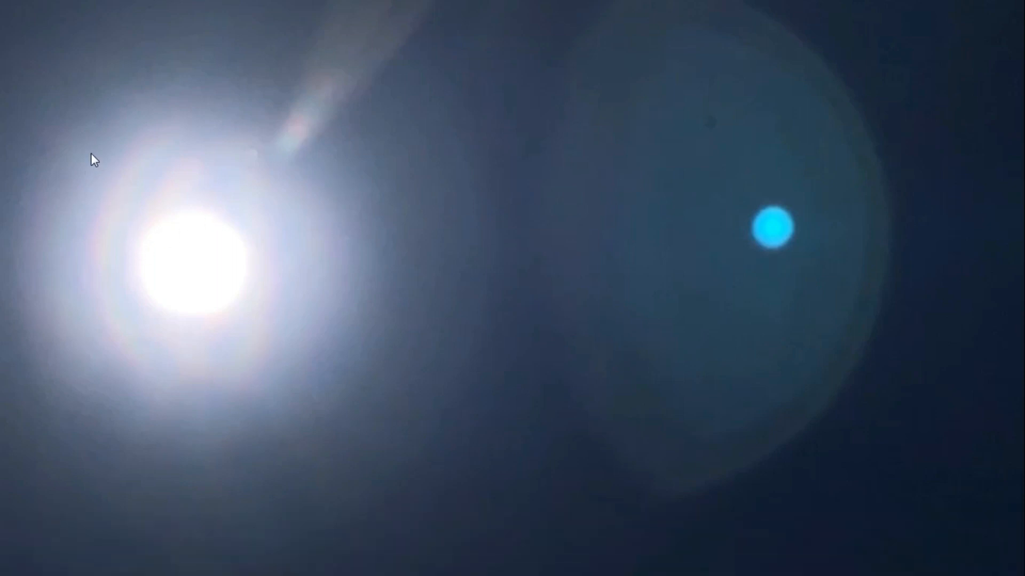
mouse_move(142, 155)
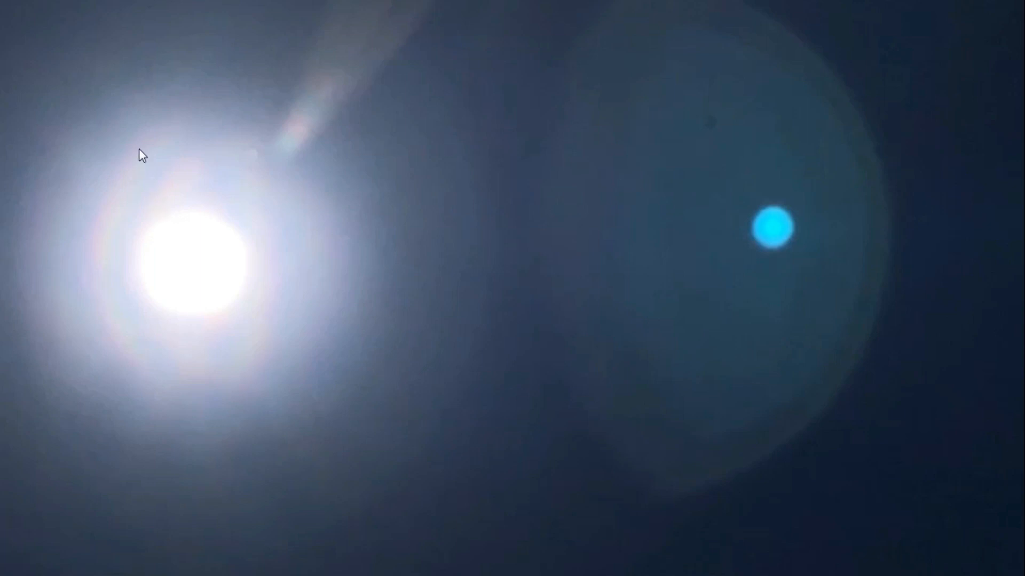
mouse_move(429, 268)
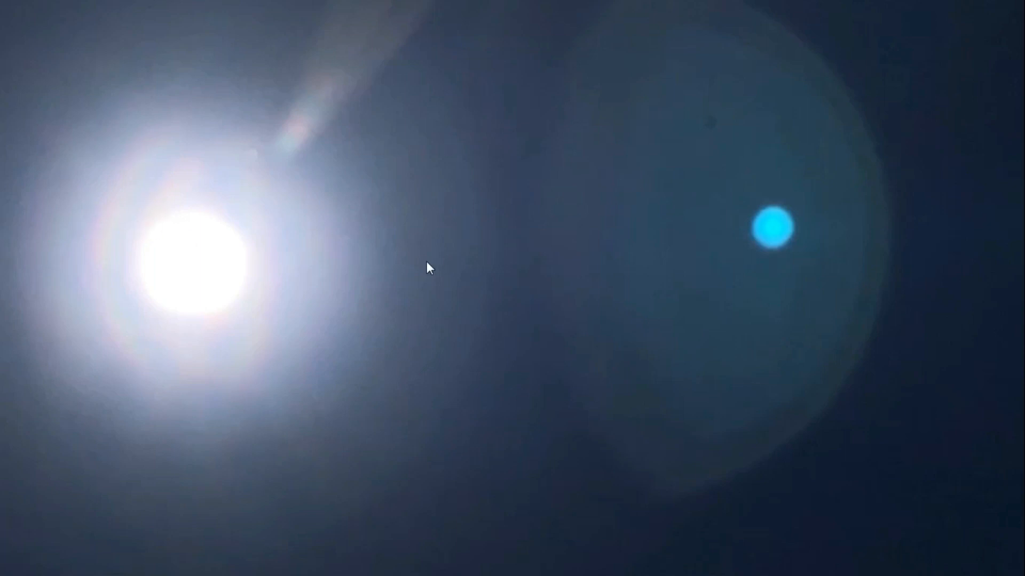
mouse_move(367, 372)
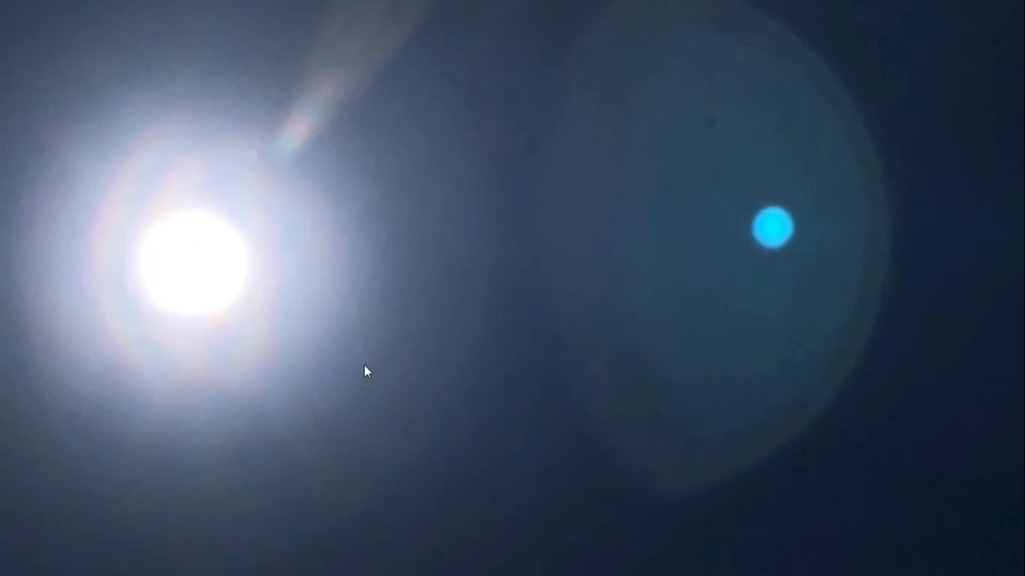
mouse_move(516, 161)
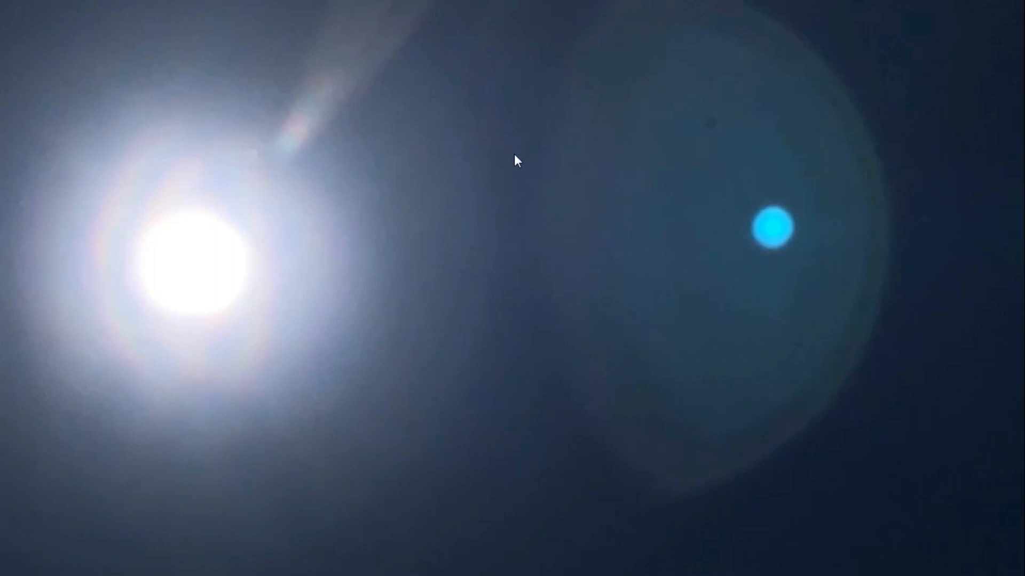
mouse_move(781, 369)
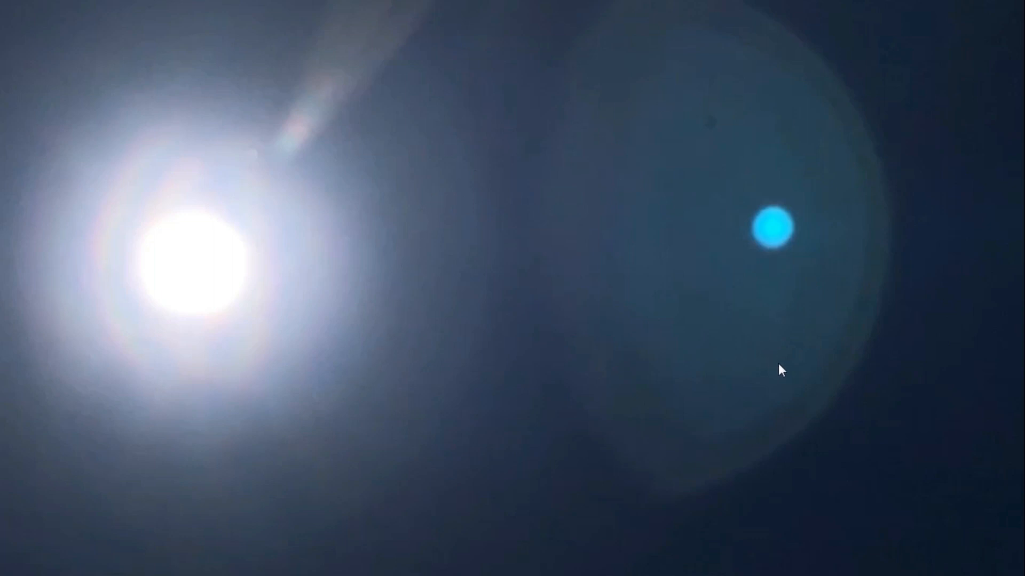
mouse_move(591, 343)
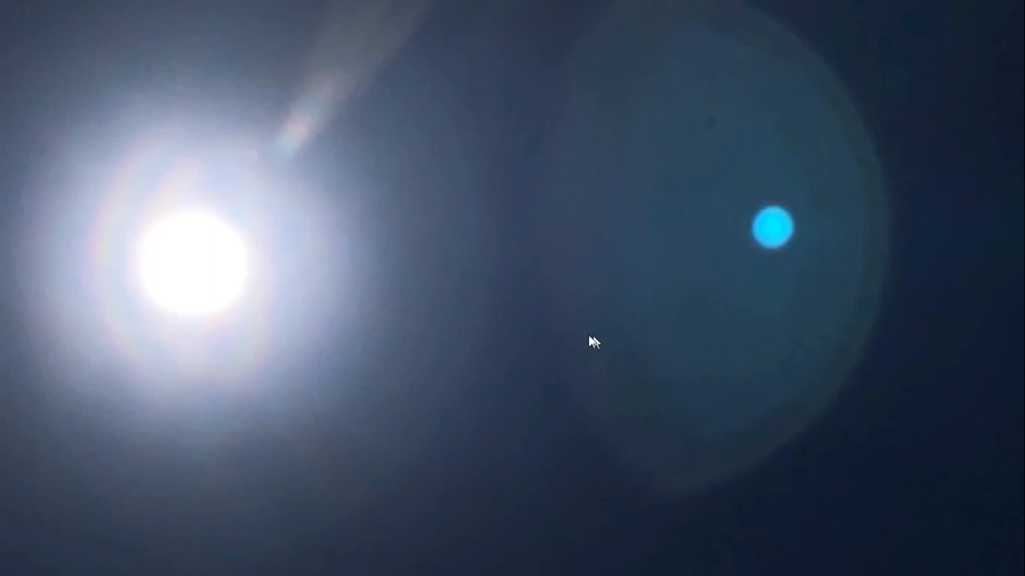
mouse_move(266, 439)
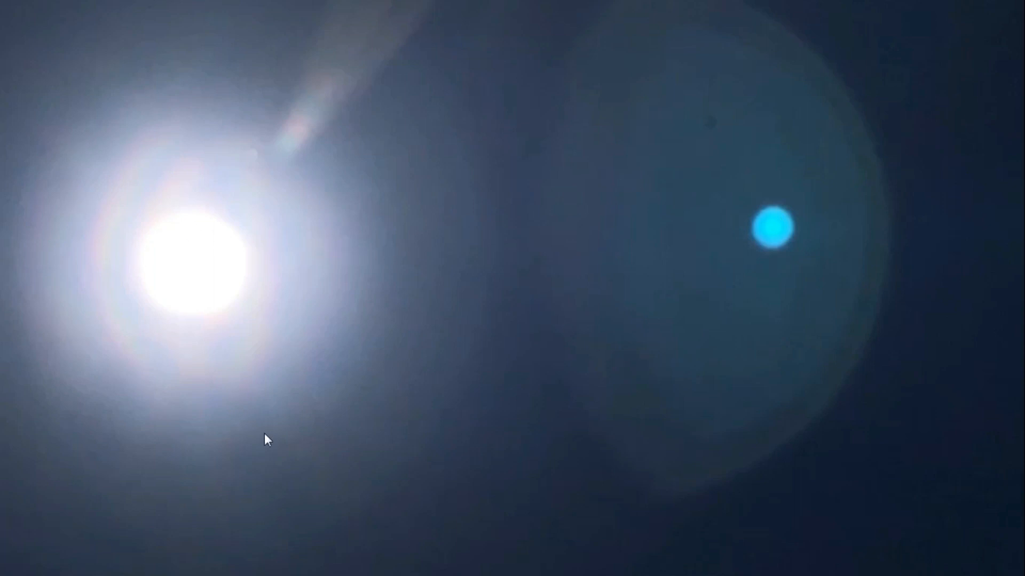
mouse_move(289, 207)
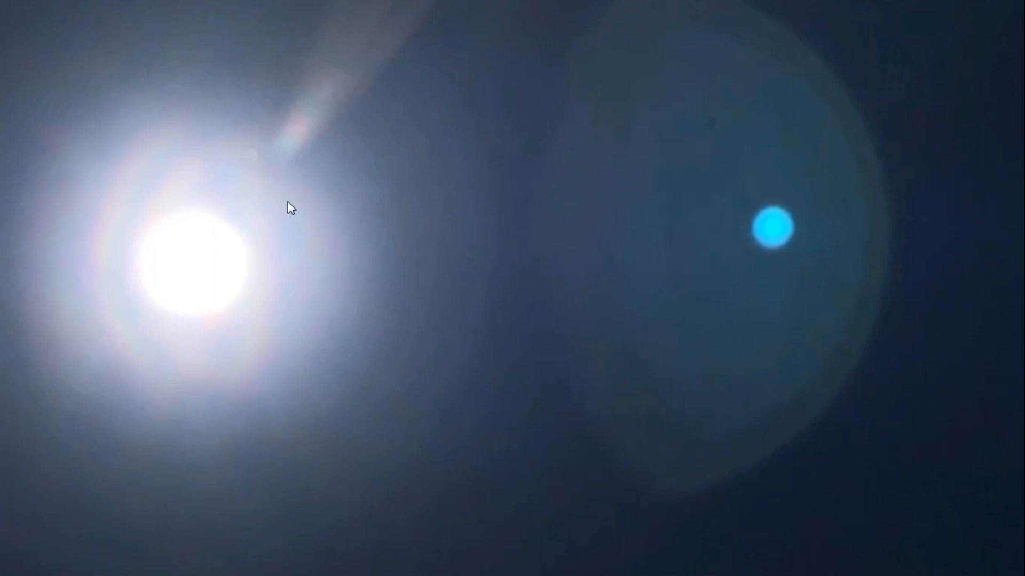
mouse_move(369, 118)
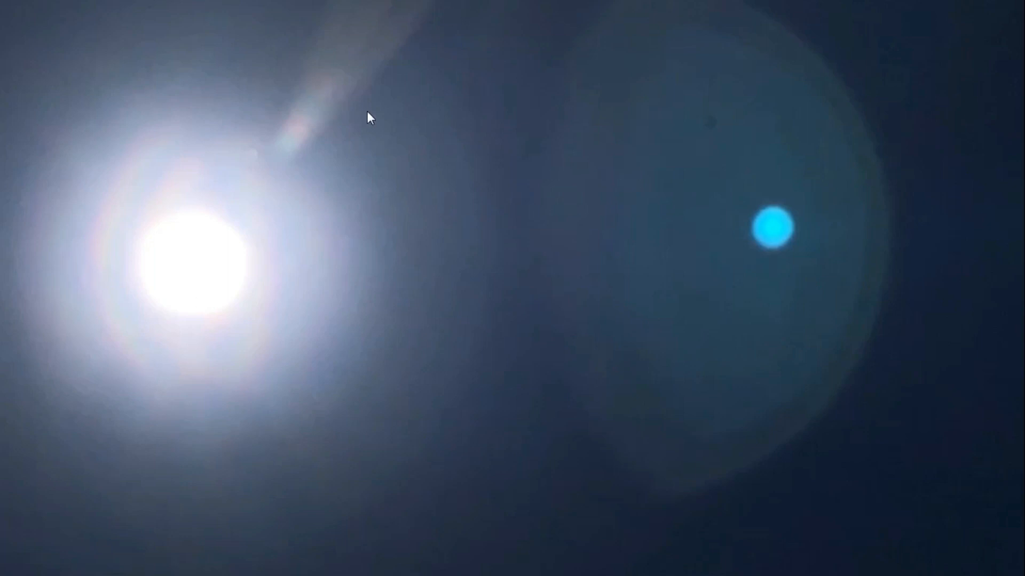
mouse_move(380, 390)
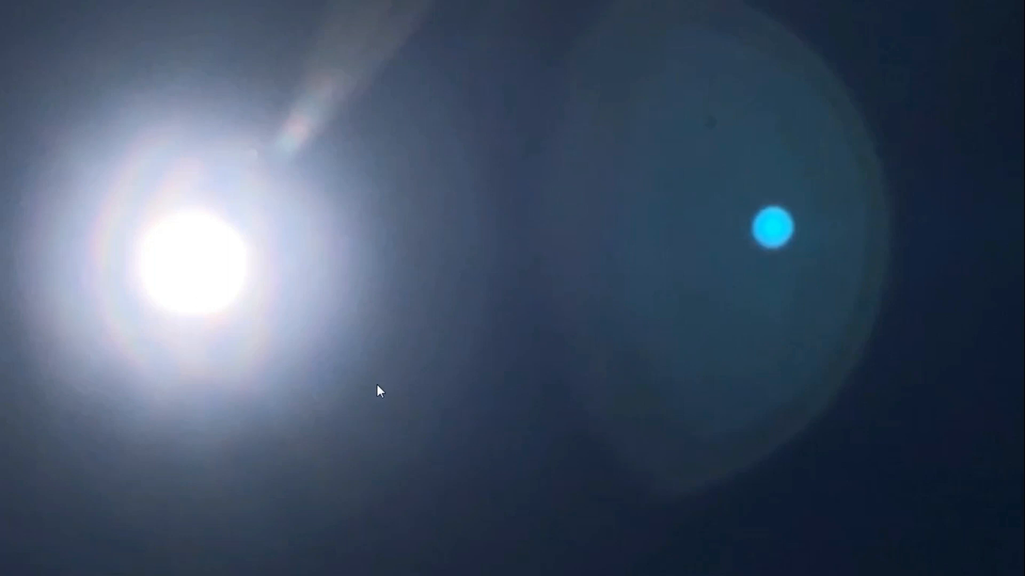
mouse_move(628, 115)
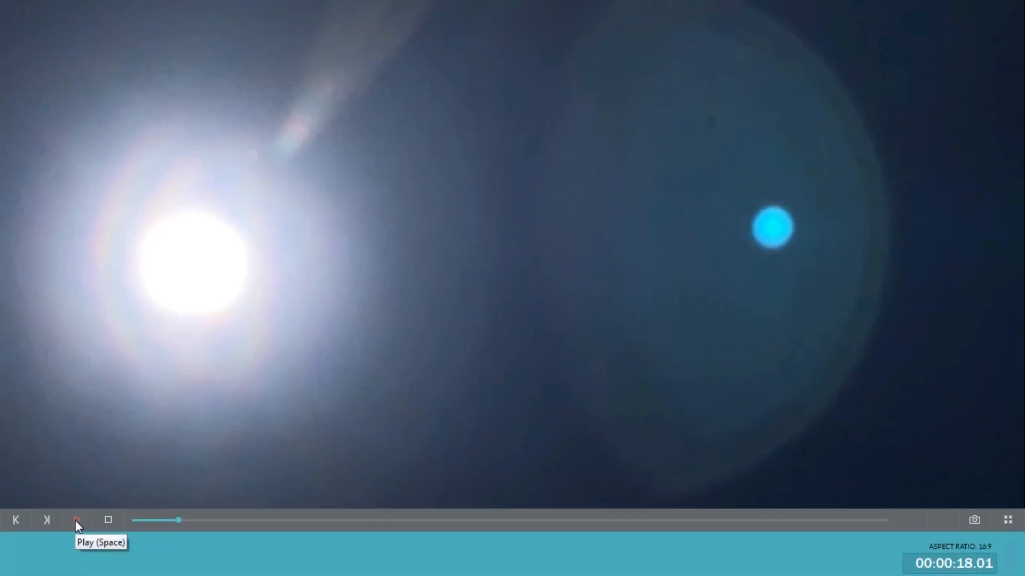
Play the footage and pause at 00:00:29.12 where a dark line crosses the flare
left_click(77, 521)
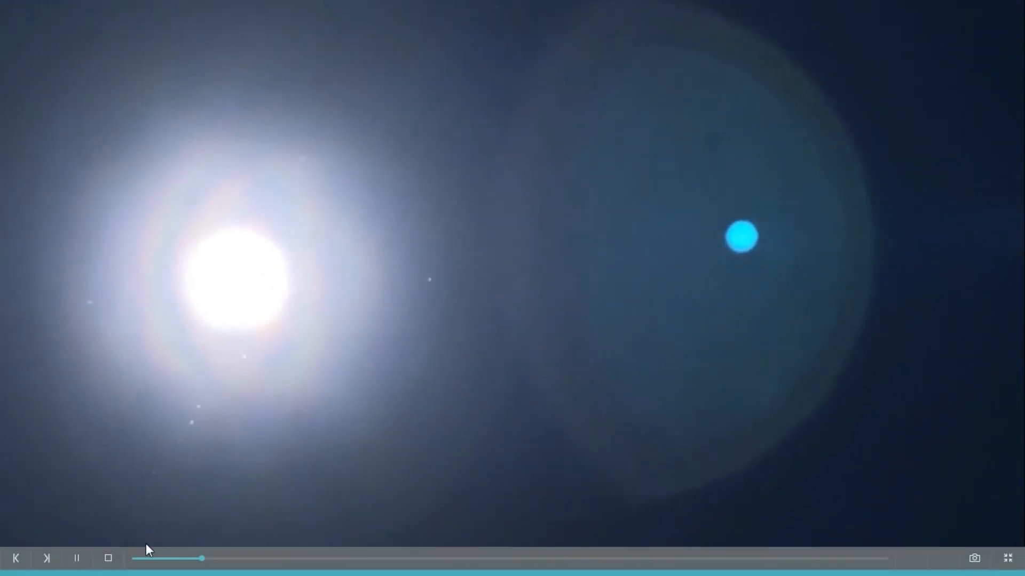
left_click(76, 520)
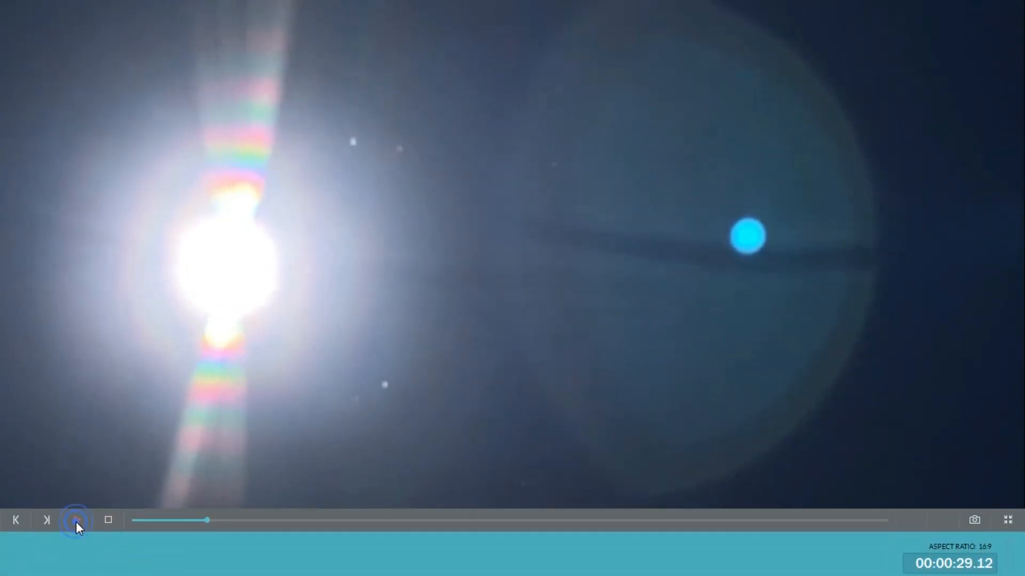
Step back frame by frame from 29.12 to about 29.05 seconds, watching the dark line
left_click(76, 521)
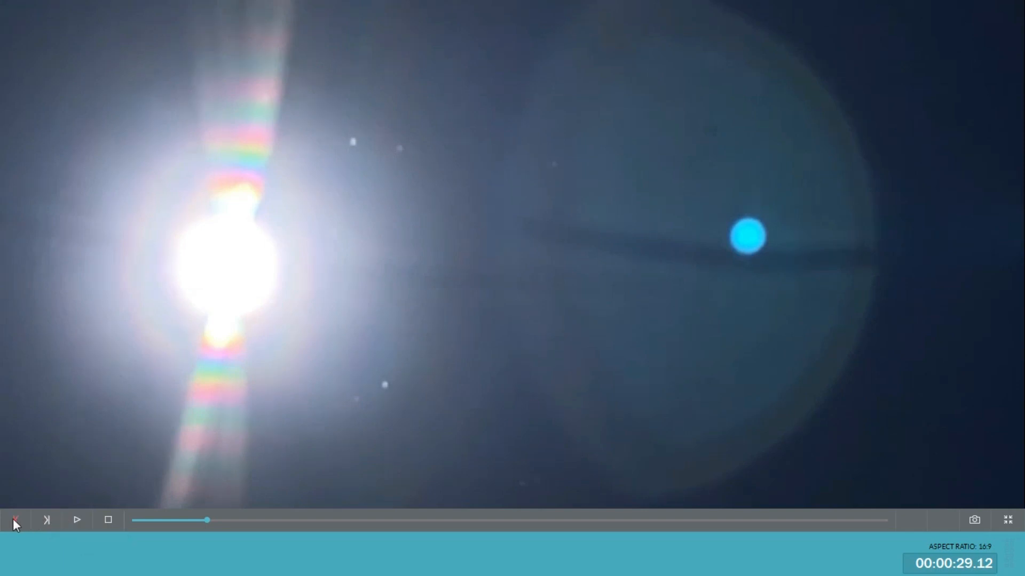
mouse_move(15, 519)
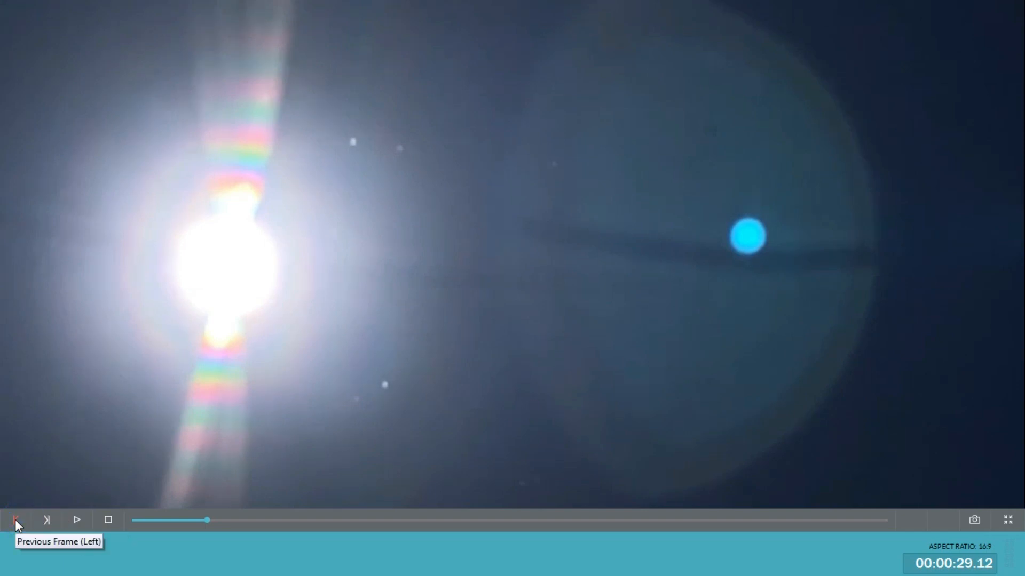
left_click(15, 520)
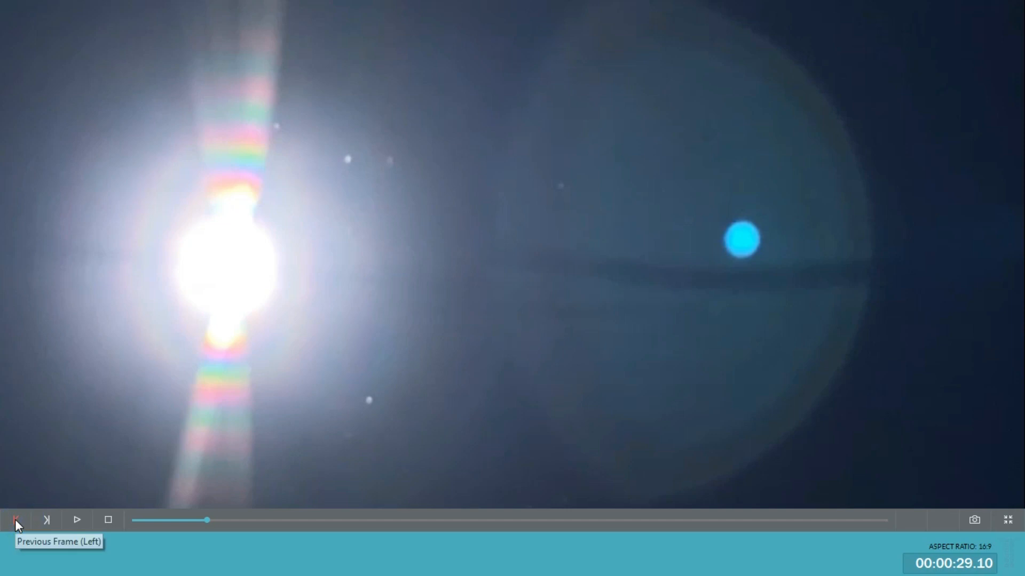
left_click(15, 519)
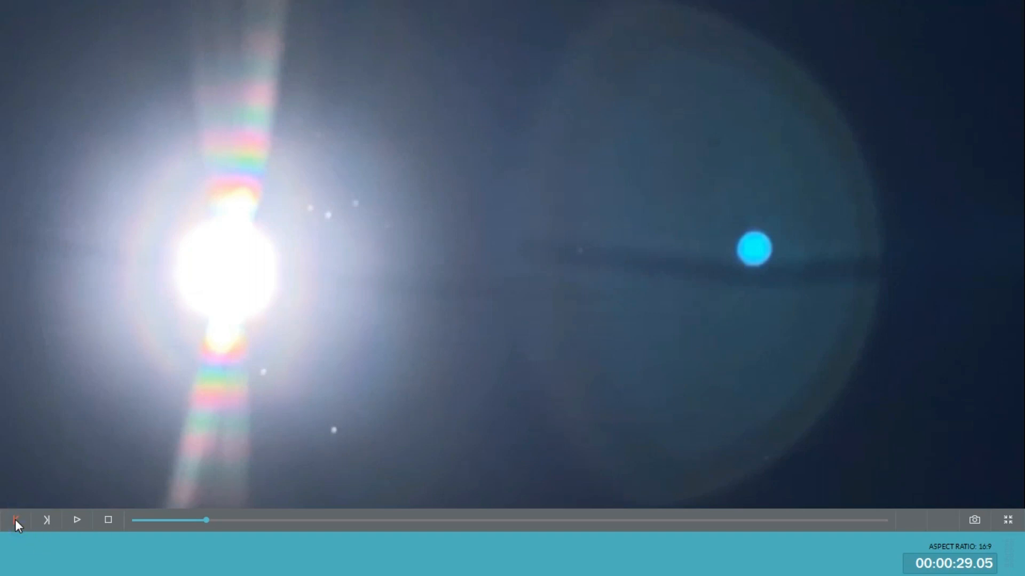
left_click(15, 519)
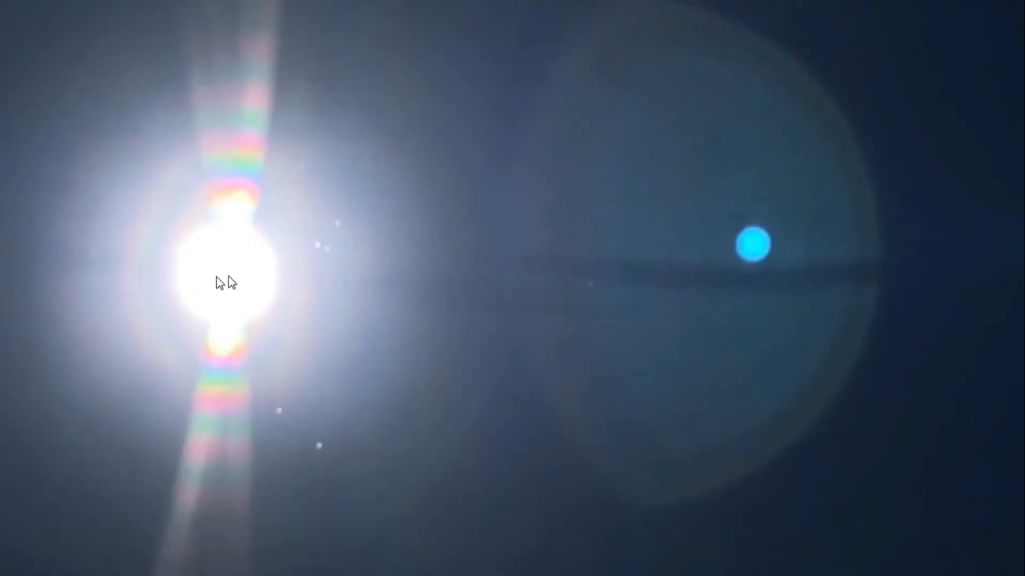
mouse_move(237, 529)
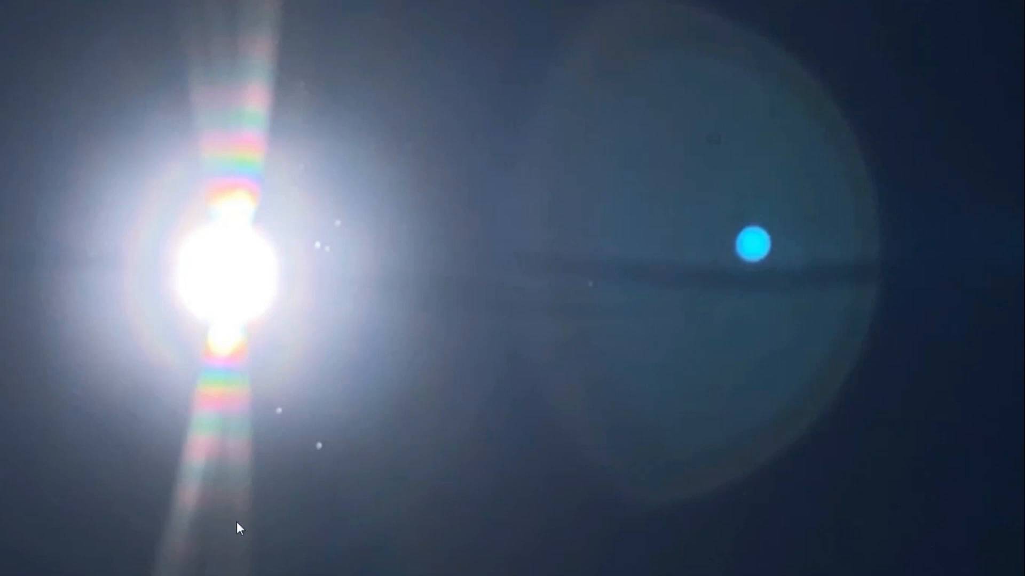
mouse_move(366, 416)
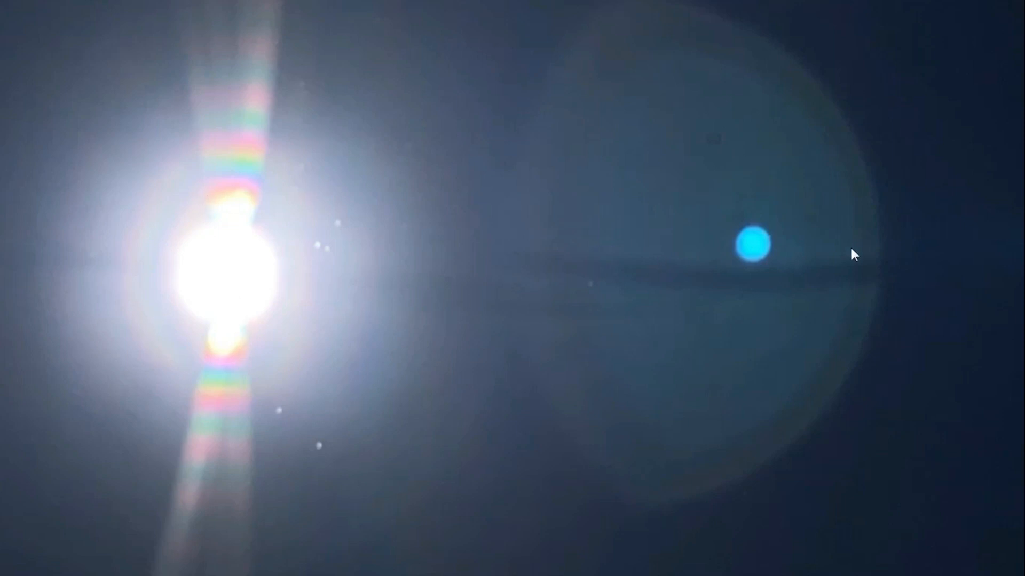
mouse_move(271, 208)
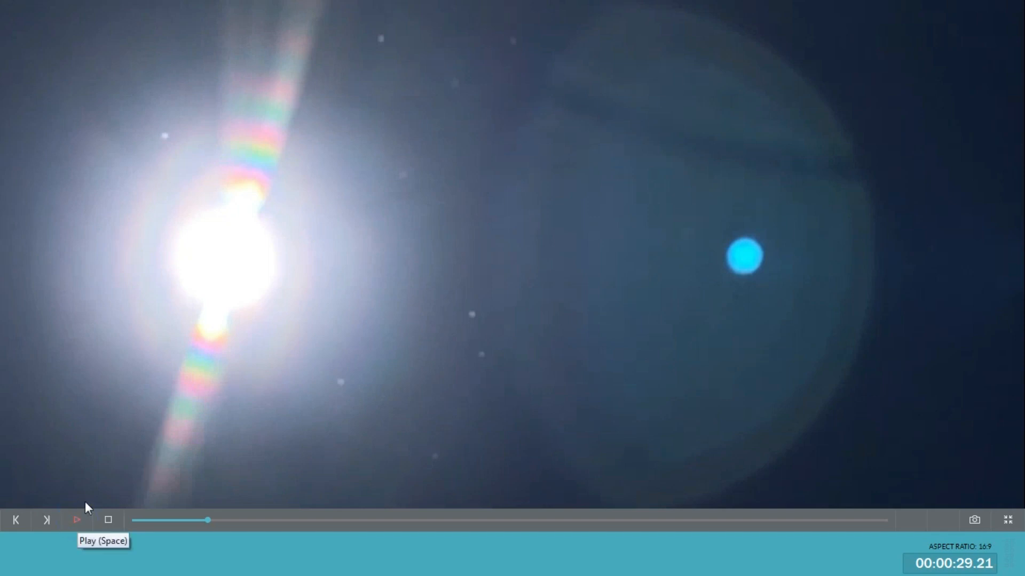
mouse_move(468, 97)
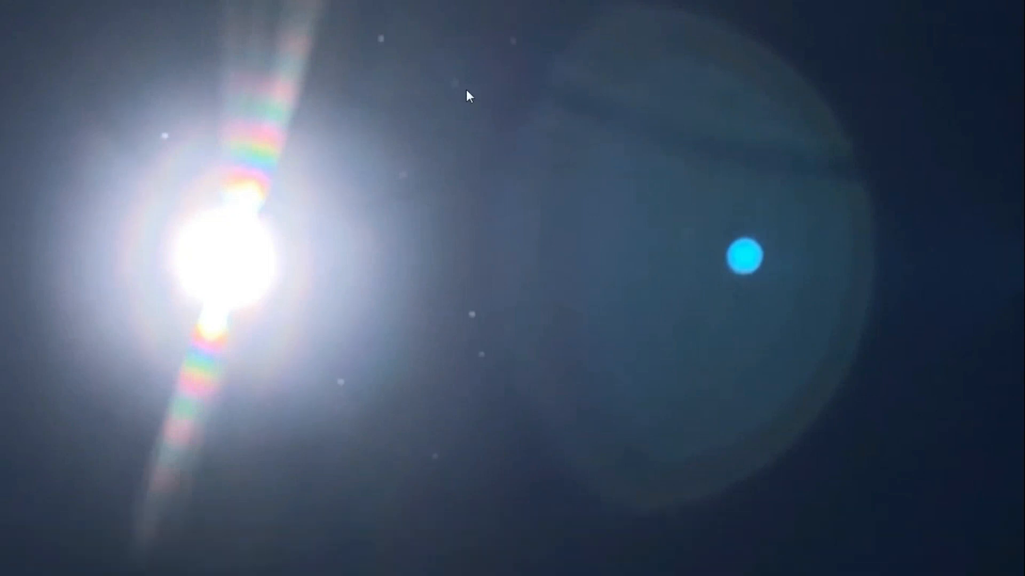
mouse_move(256, 72)
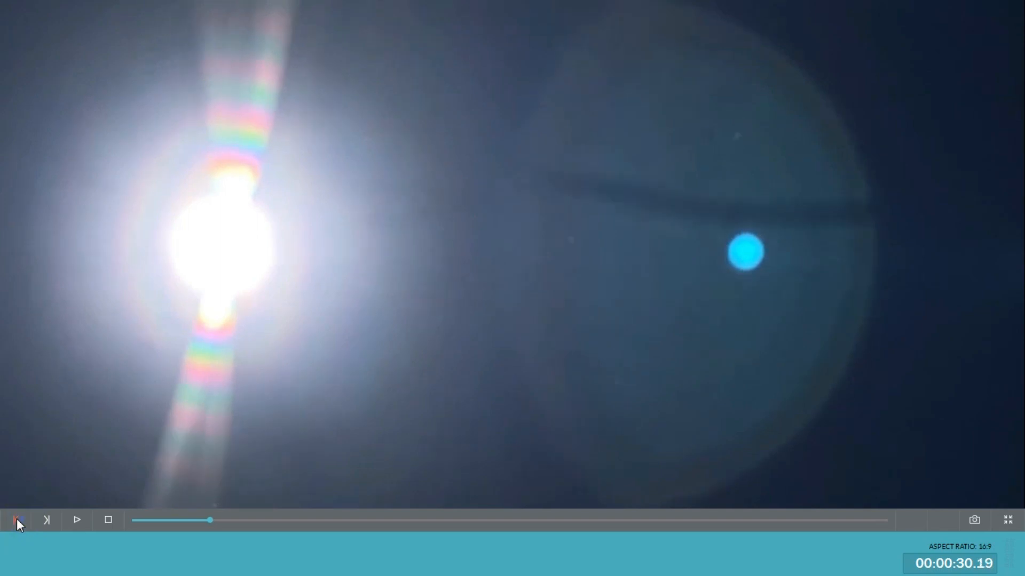
Step back four frames until the timer reads 00:00:30.00 and the line vanishes
left_click(17, 520)
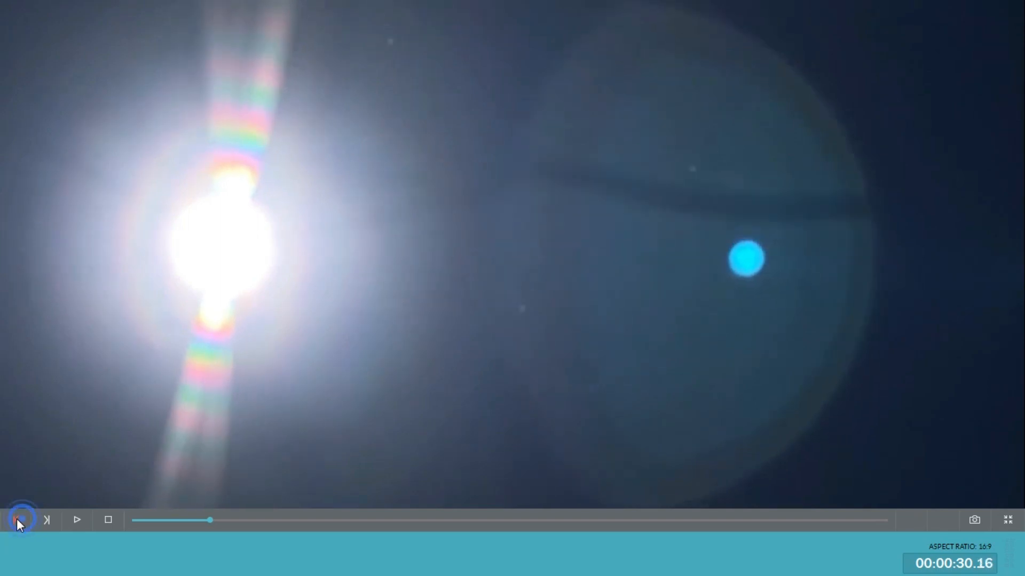
left_click(16, 520)
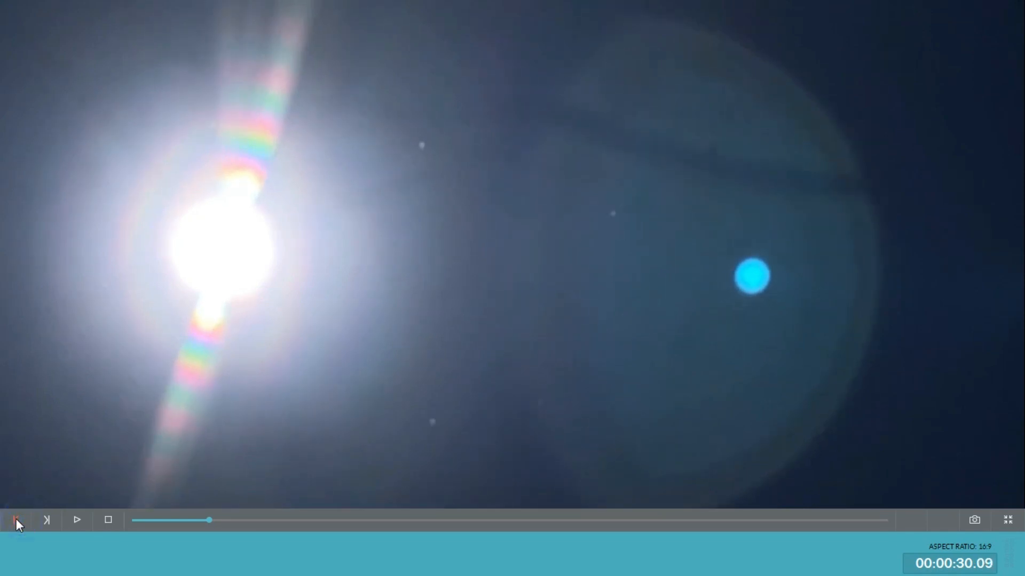
left_click(18, 520)
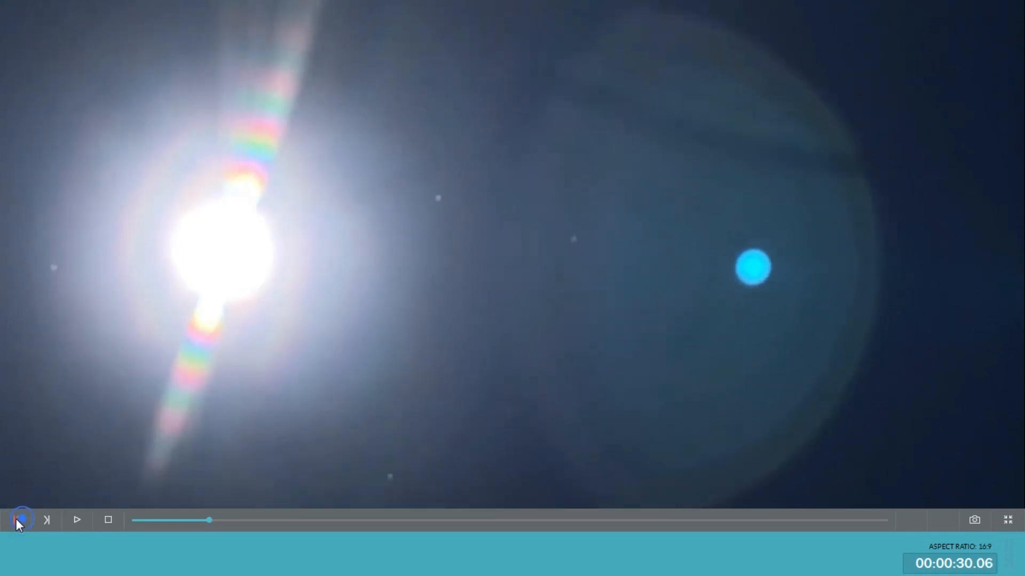
left_click(20, 520)
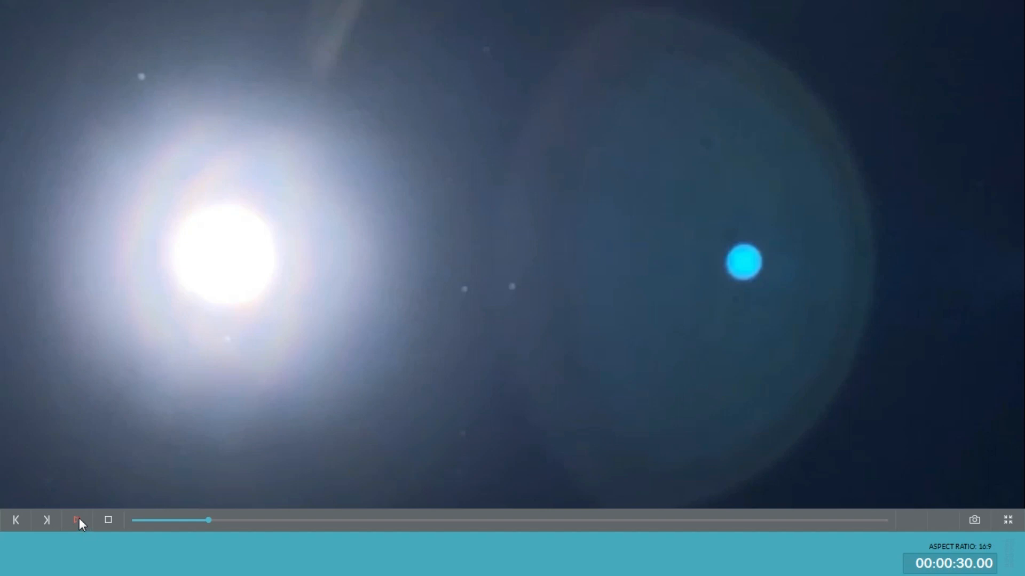
Resume playback so the sun footage runs past 34 seconds
left_click(77, 521)
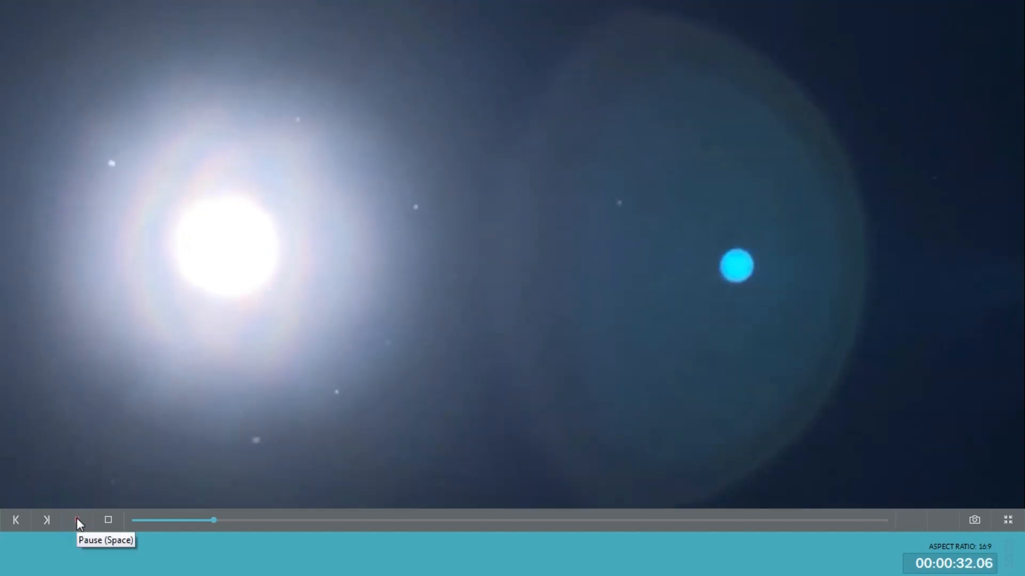
left_click(76, 520)
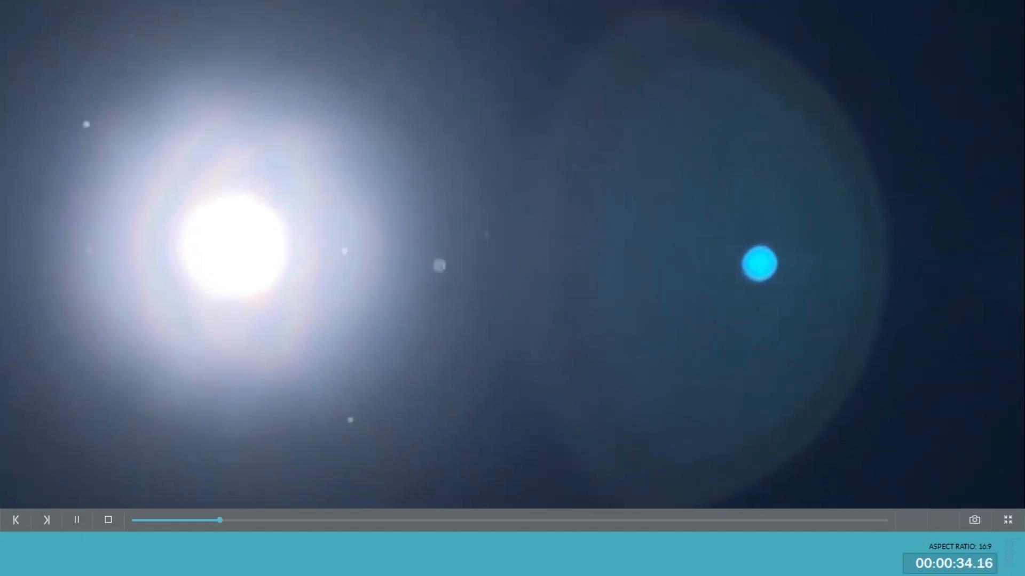